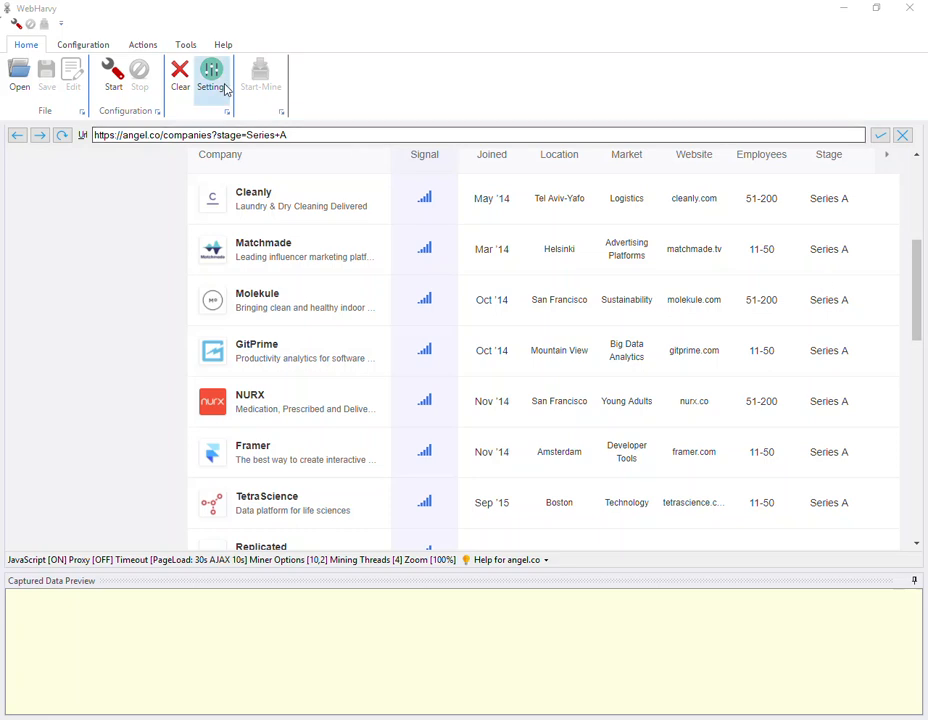
Step: In settings, toggle 'disable cookies while mining' on and off, leaving it off
click(211, 75)
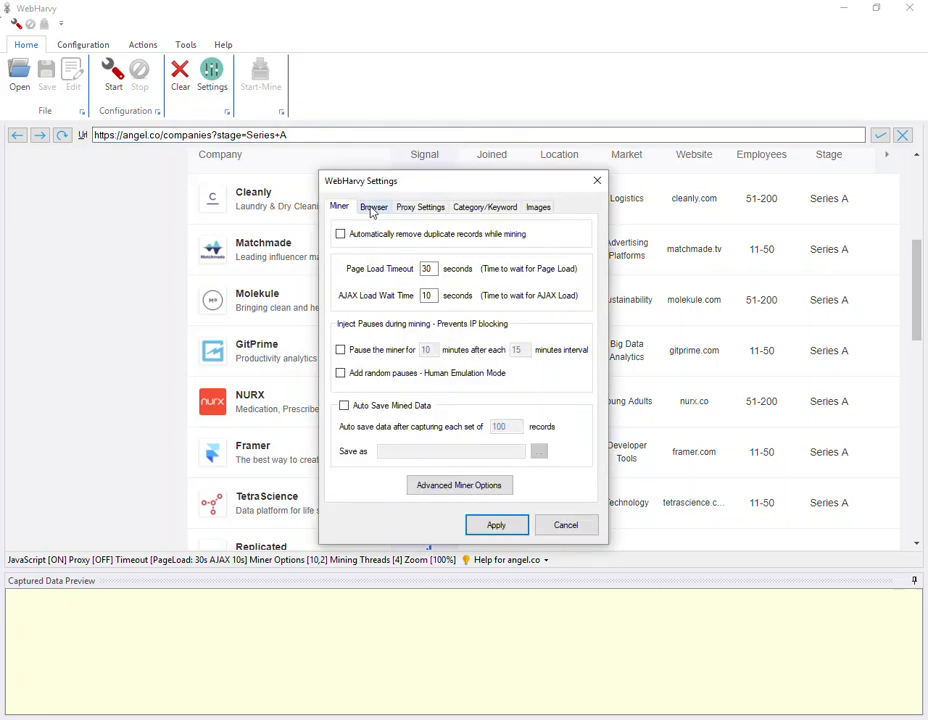
click(373, 207)
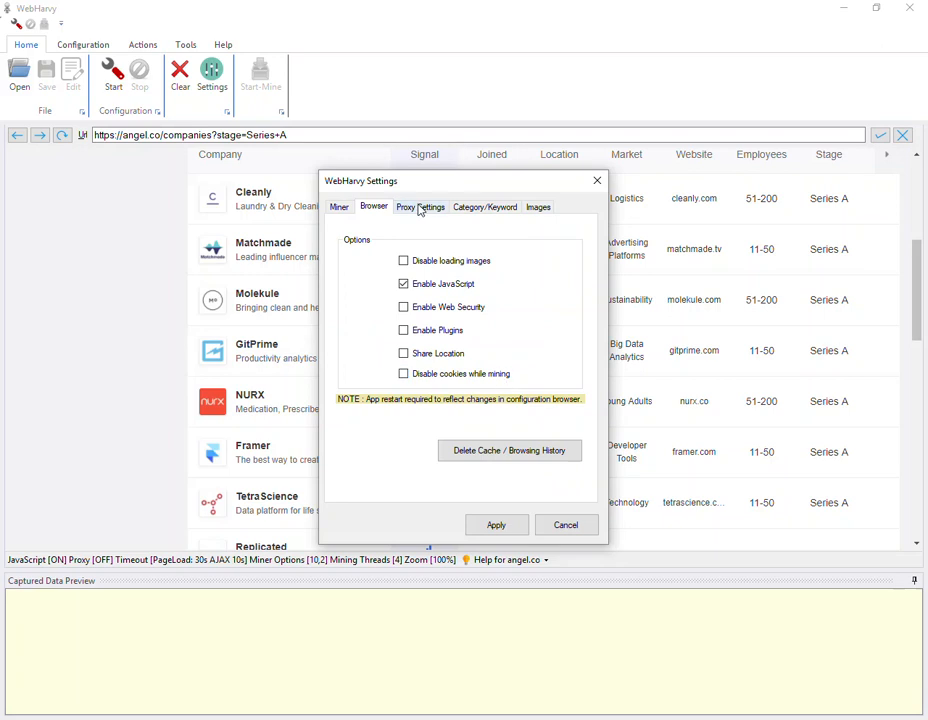
click(420, 207)
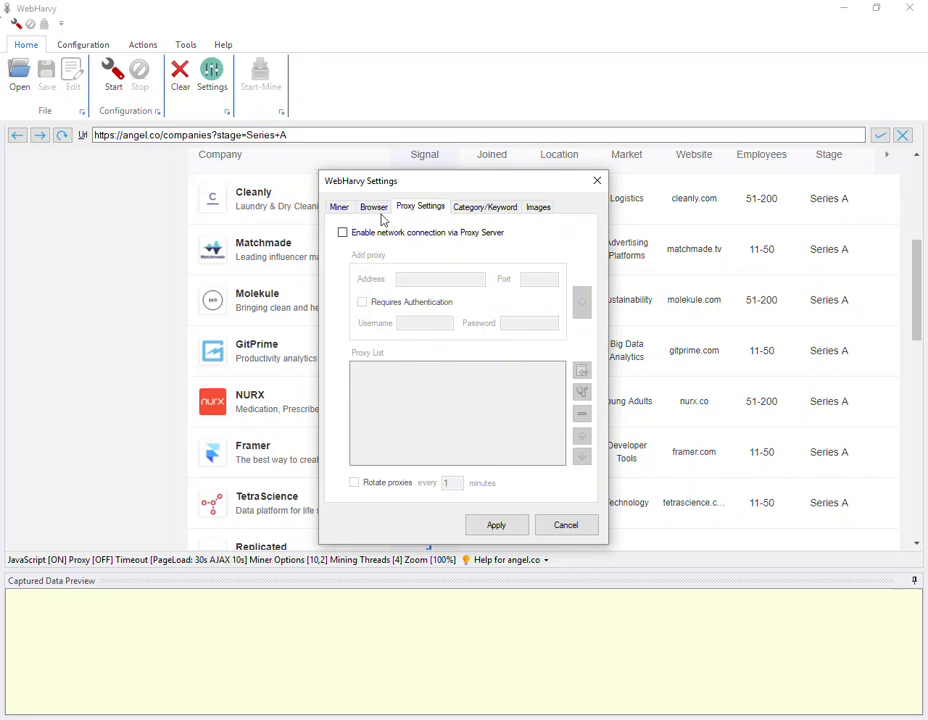
click(373, 207)
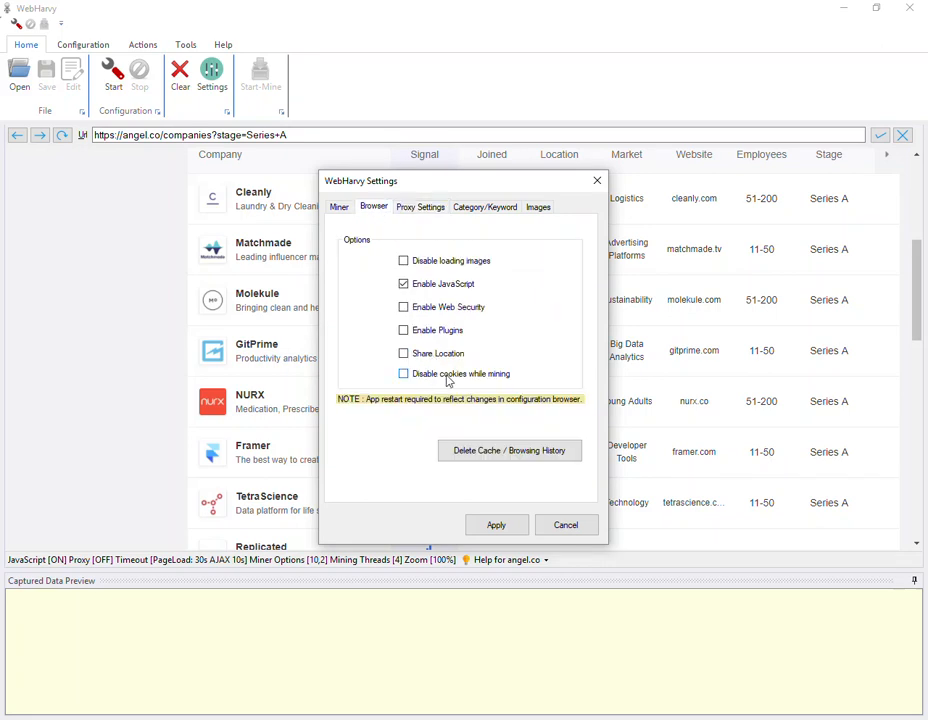
click(404, 373)
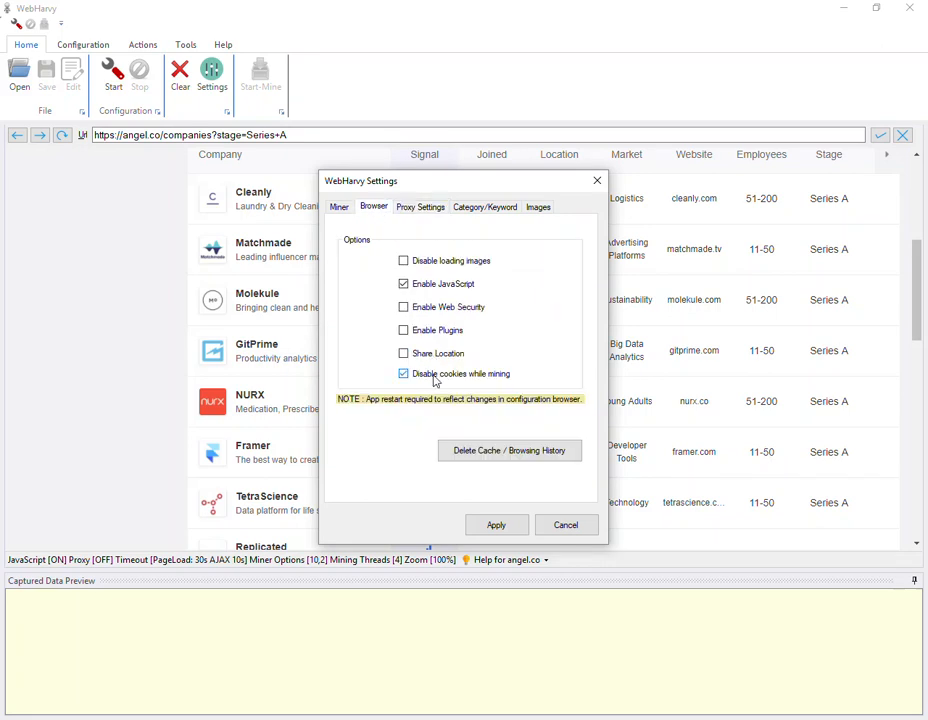
click(403, 373)
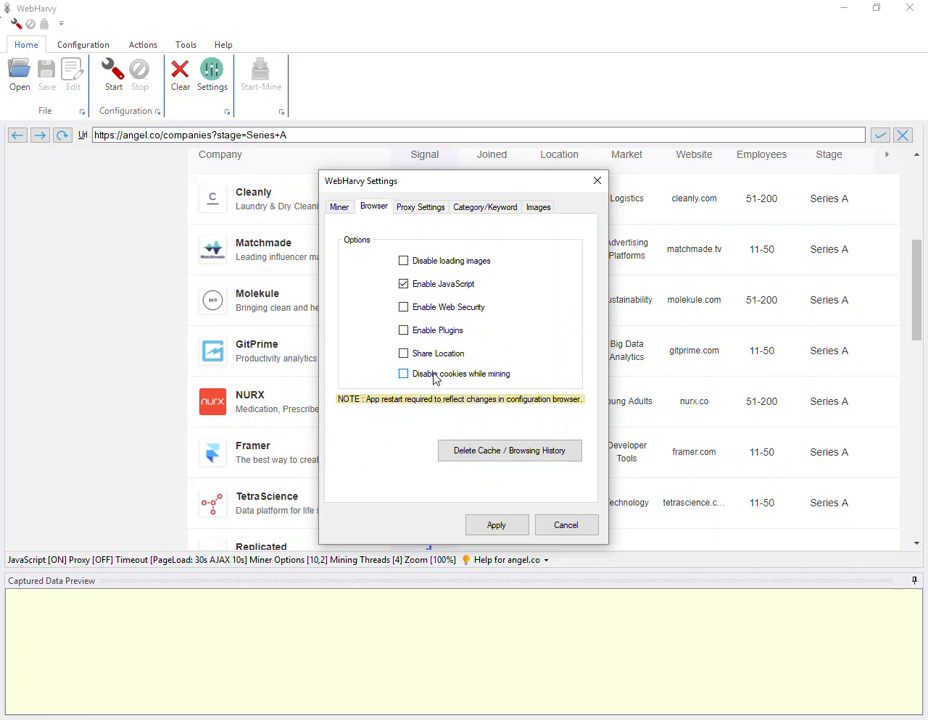
click(403, 373)
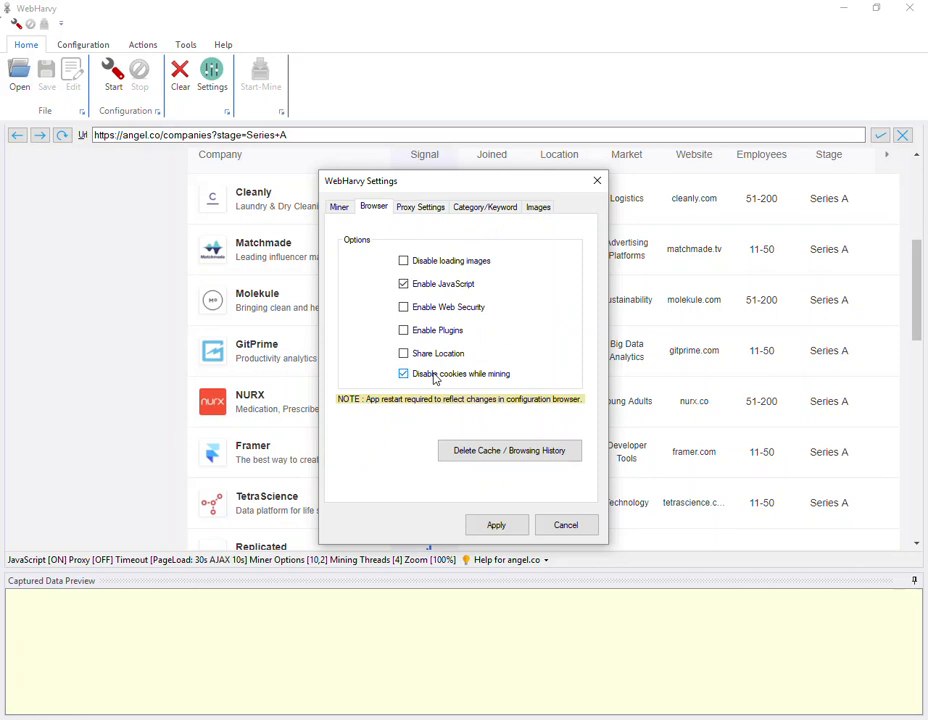
click(403, 373)
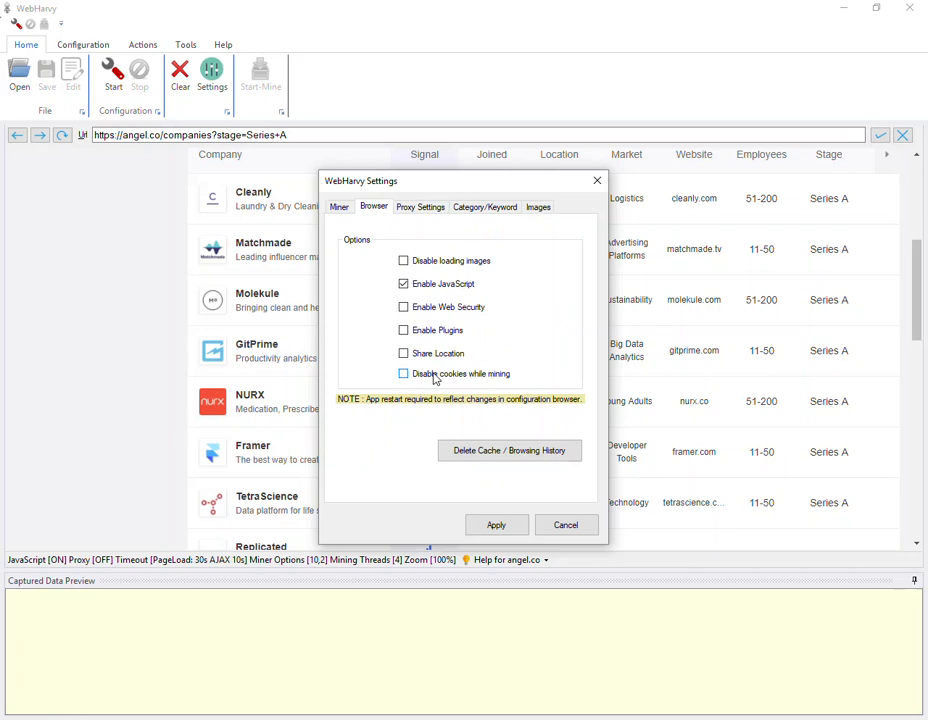
click(404, 373)
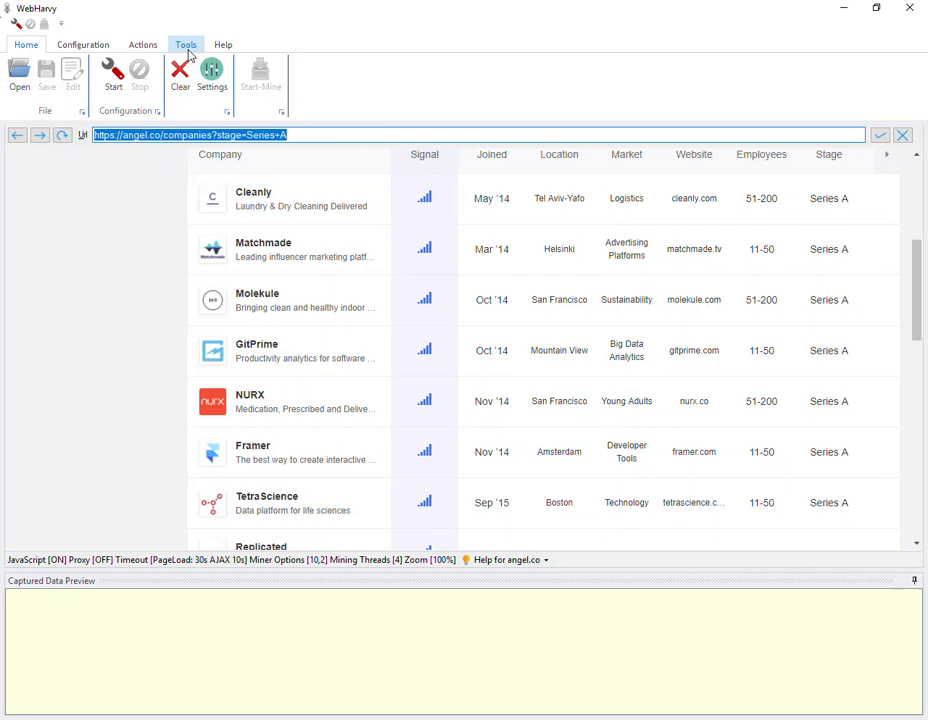
Step: Select the ASCO scheduled task, open its editor, and close it unchanged
click(27, 75)
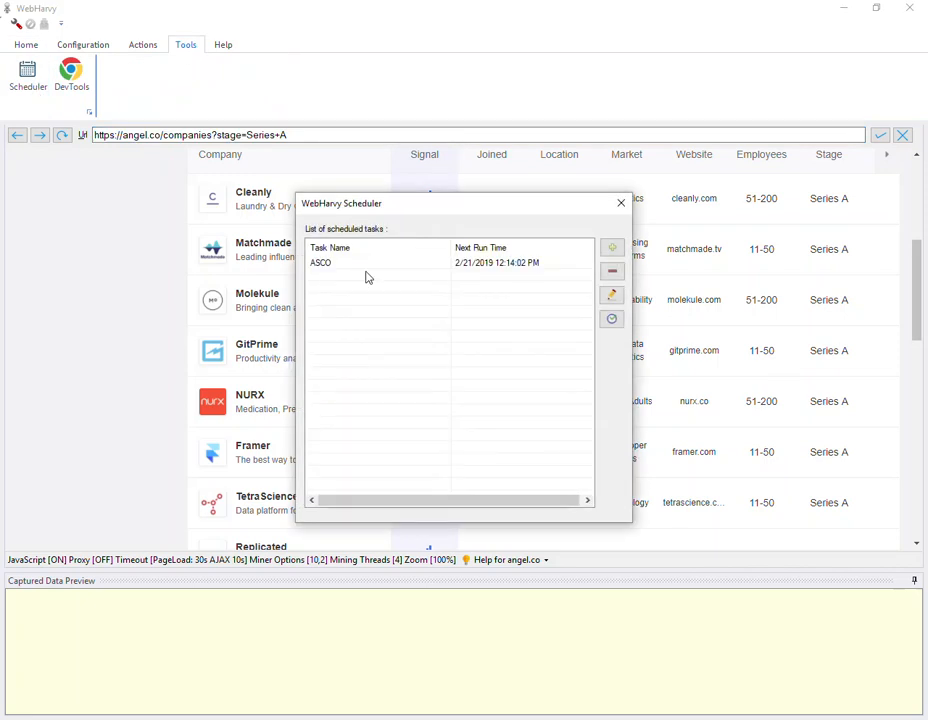
click(400, 262)
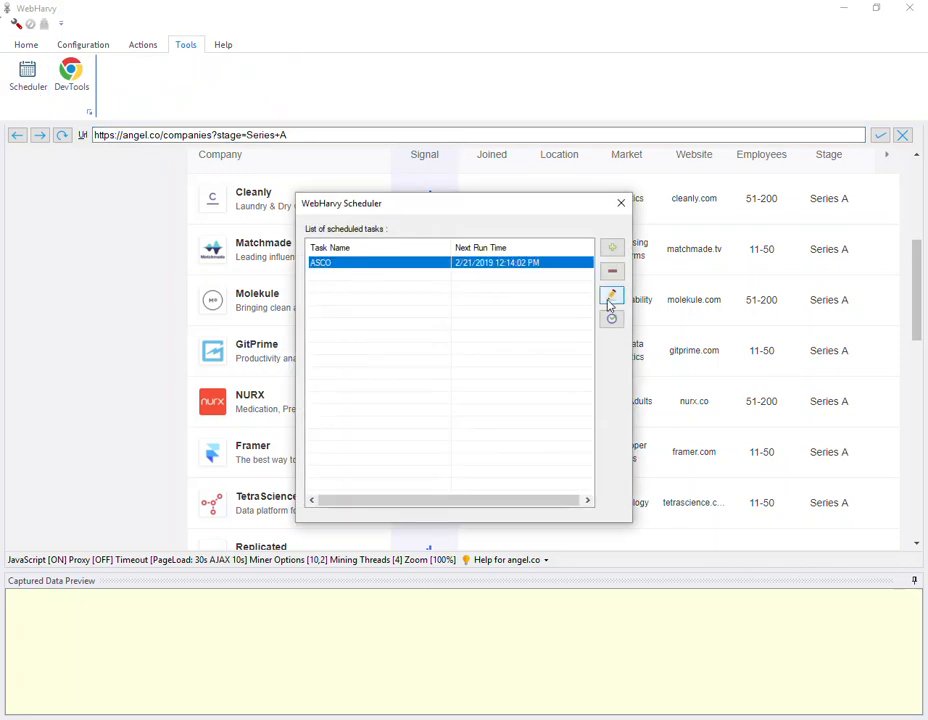
mouse_move(611, 296)
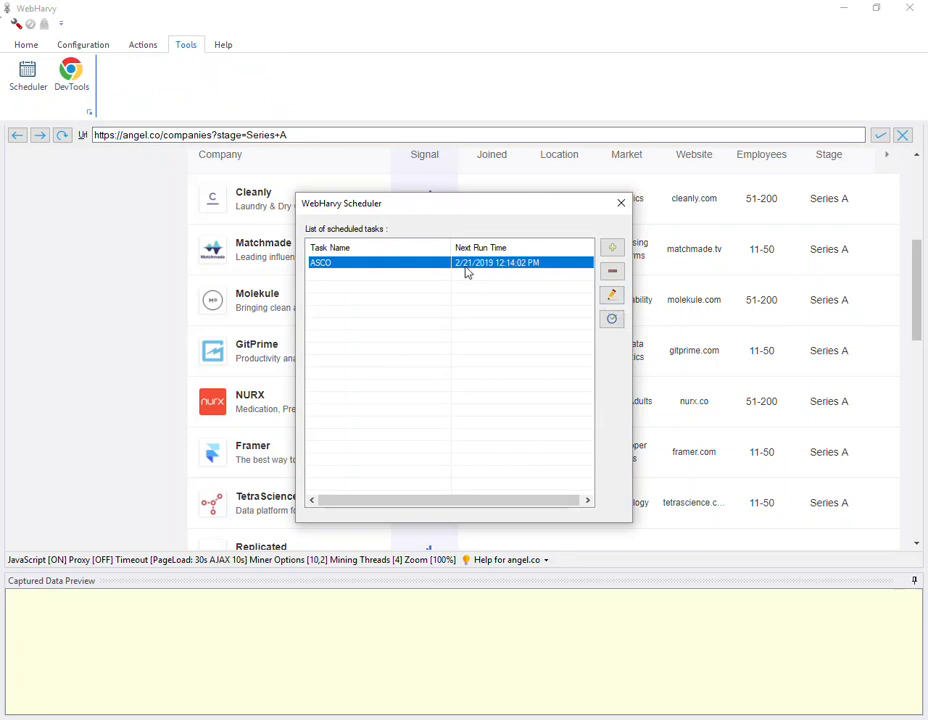
click(611, 294)
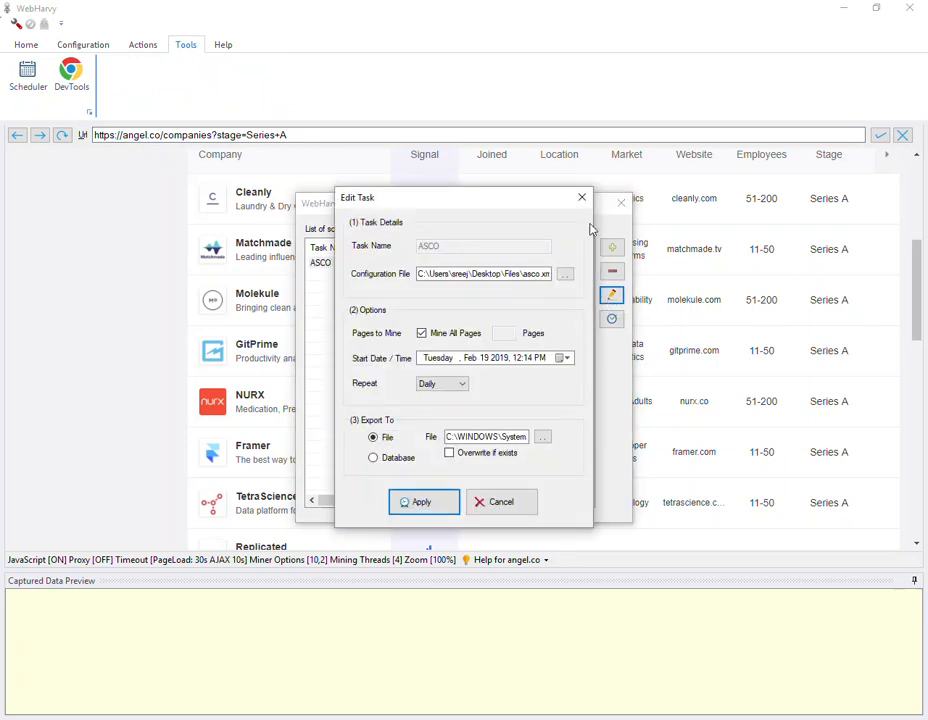
mouse_move(582, 197)
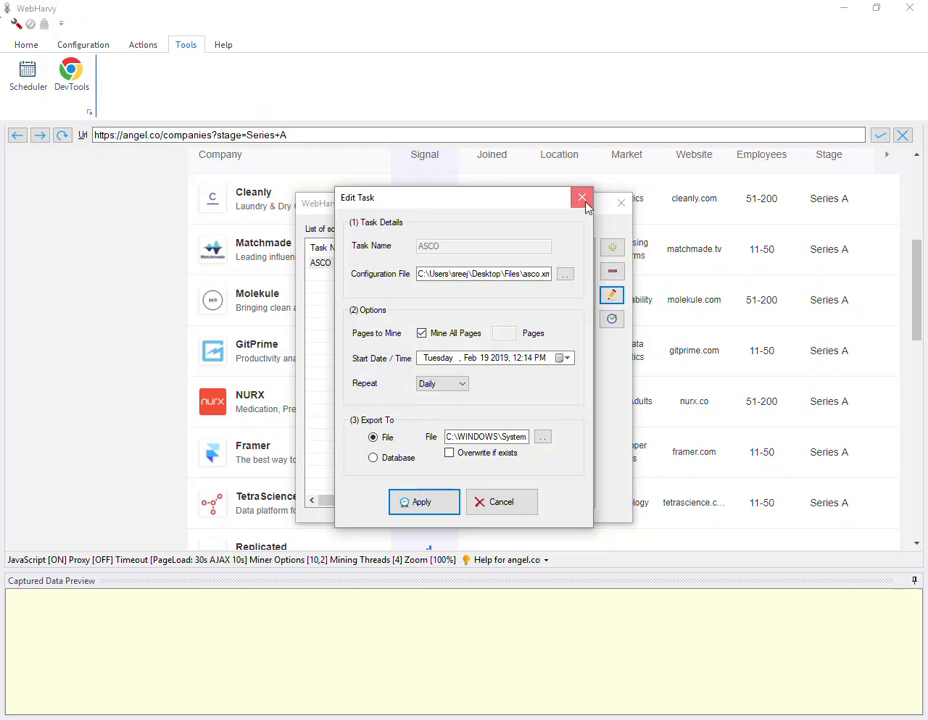
click(582, 198)
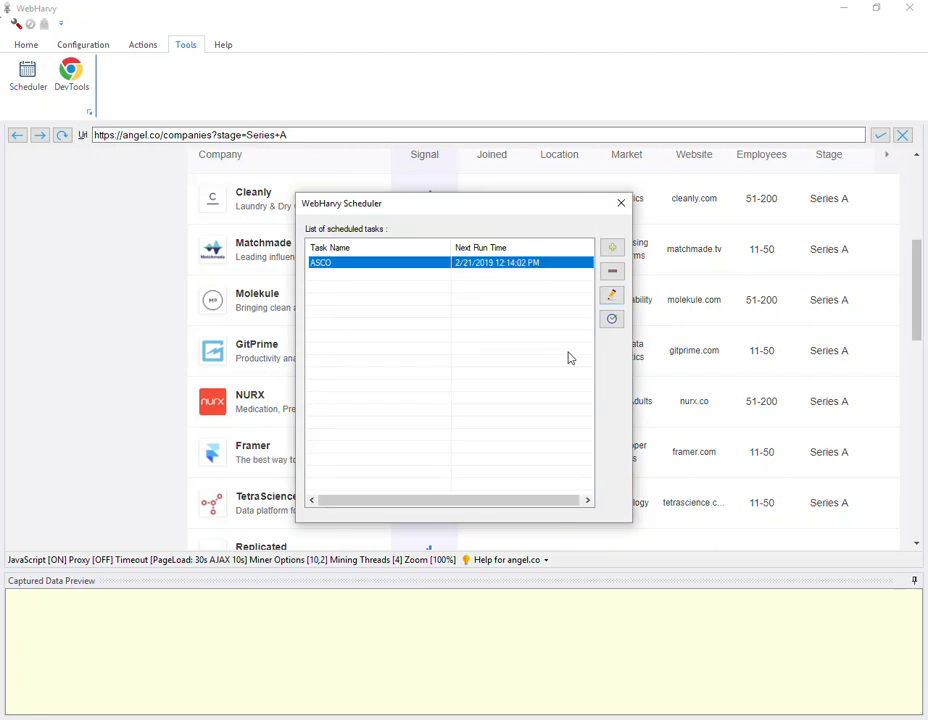
mouse_move(611, 319)
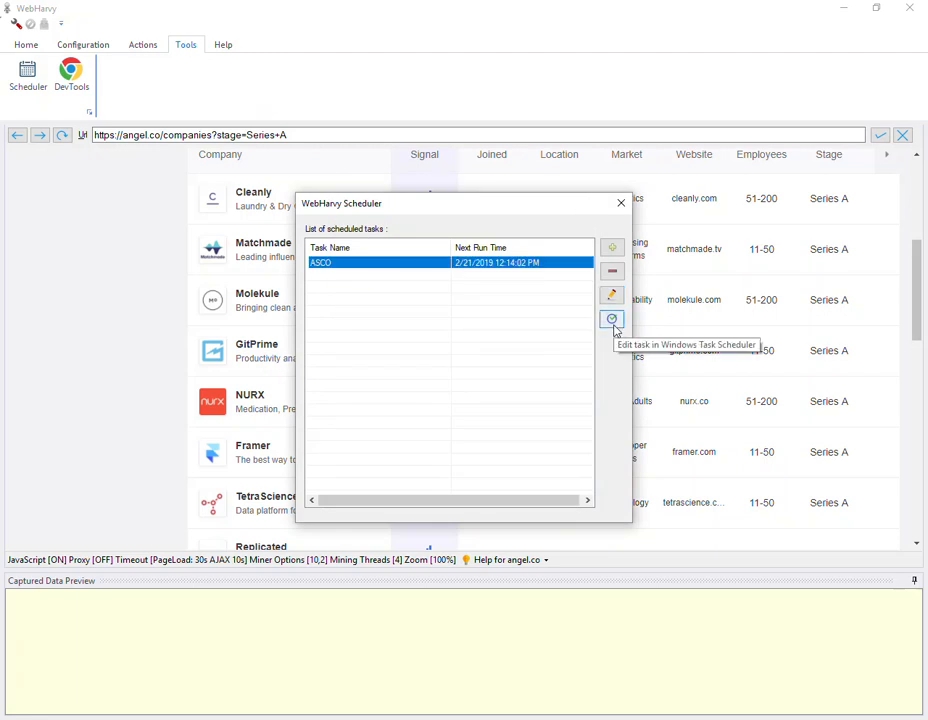
Step: Edit the ASCO task in Windows Task Scheduler and open its daily trigger
click(611, 319)
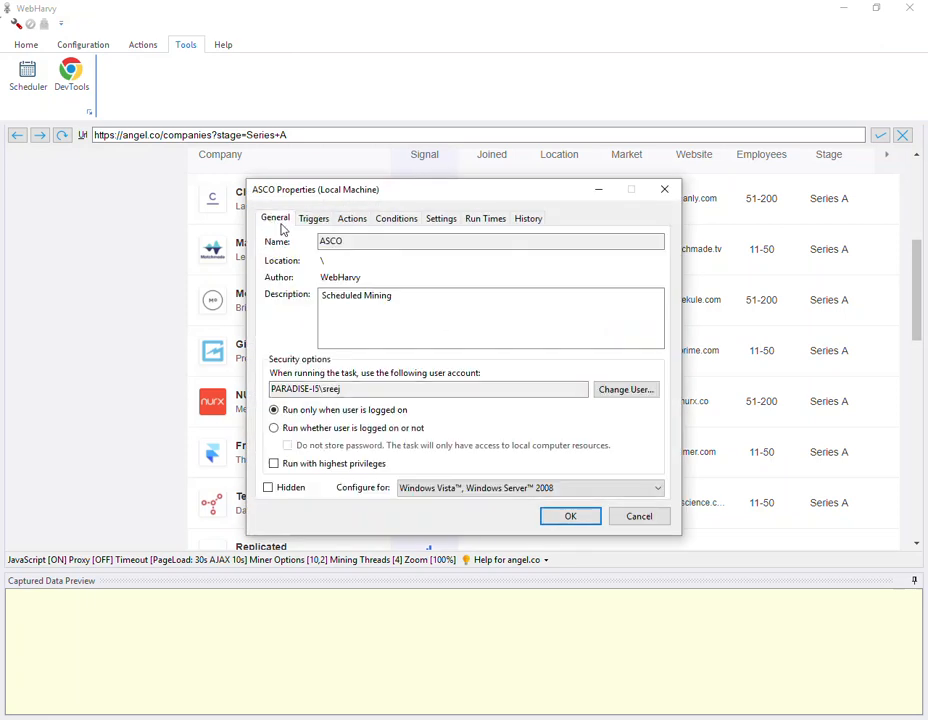
click(314, 218)
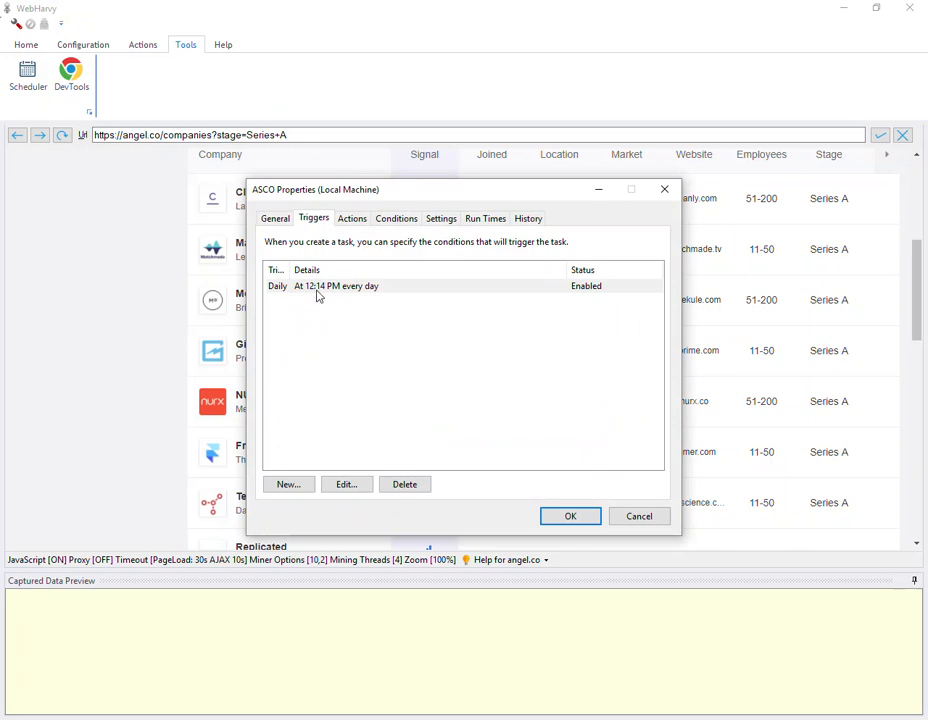
click(346, 484)
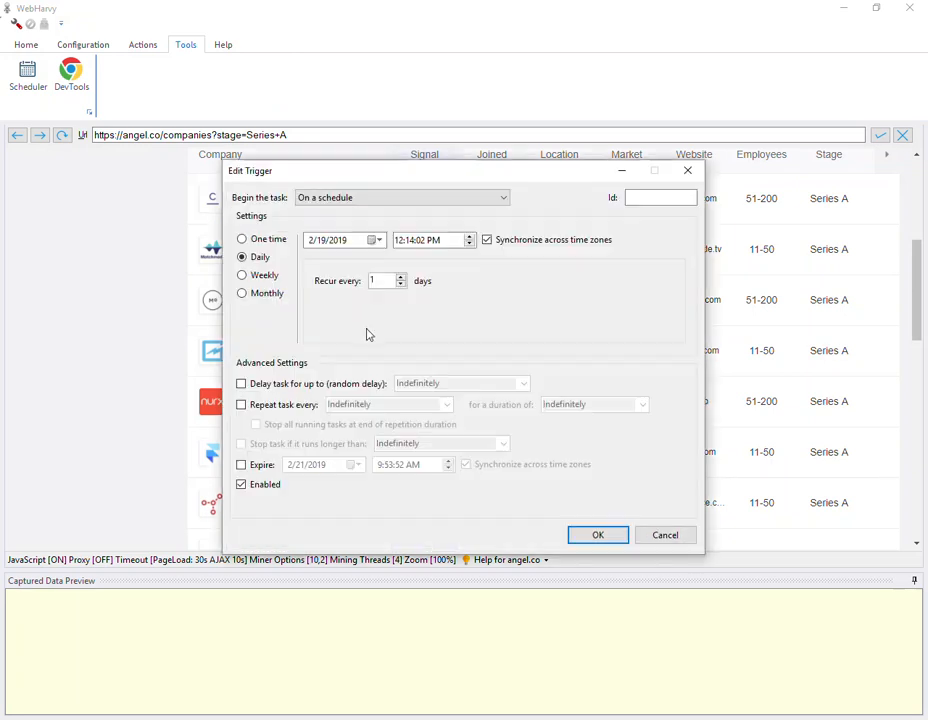
mouse_move(596, 227)
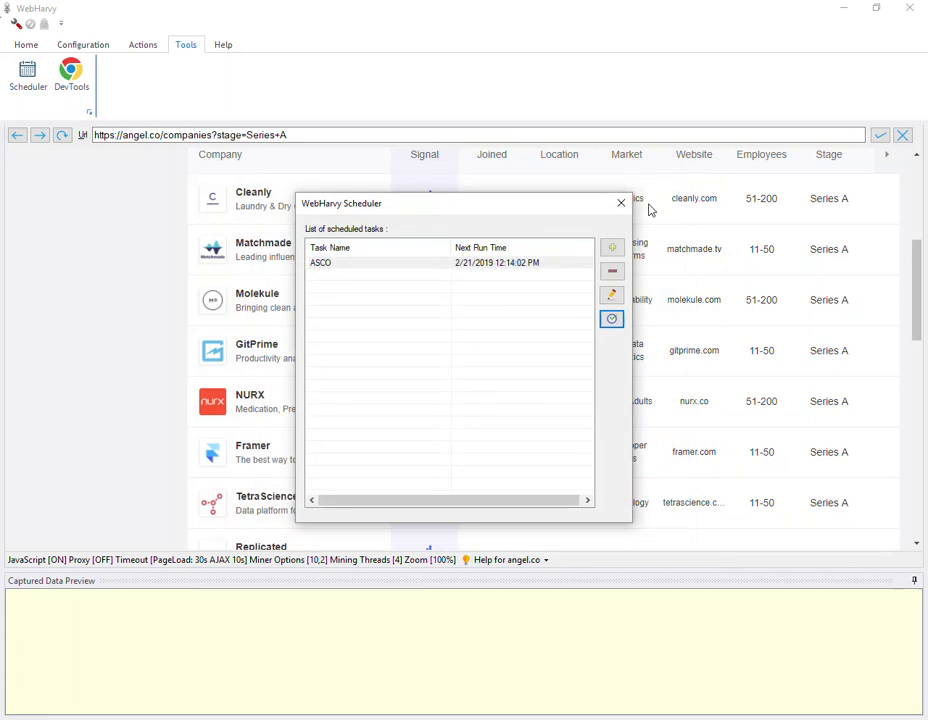
Step: Close the scheduled tasks list and open Help > About for the license details
click(620, 203)
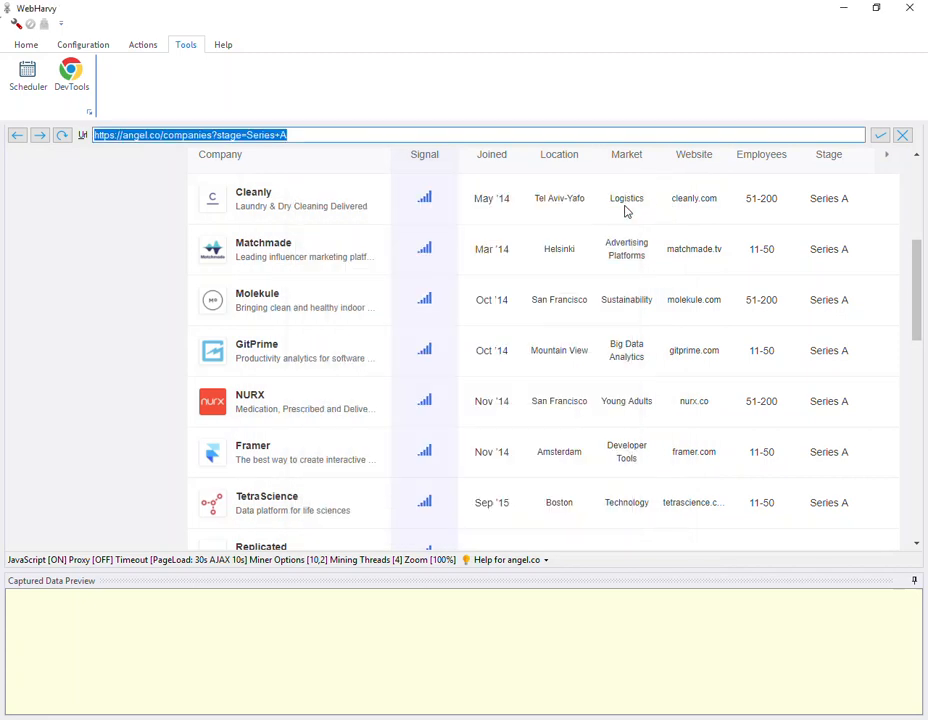
click(223, 44)
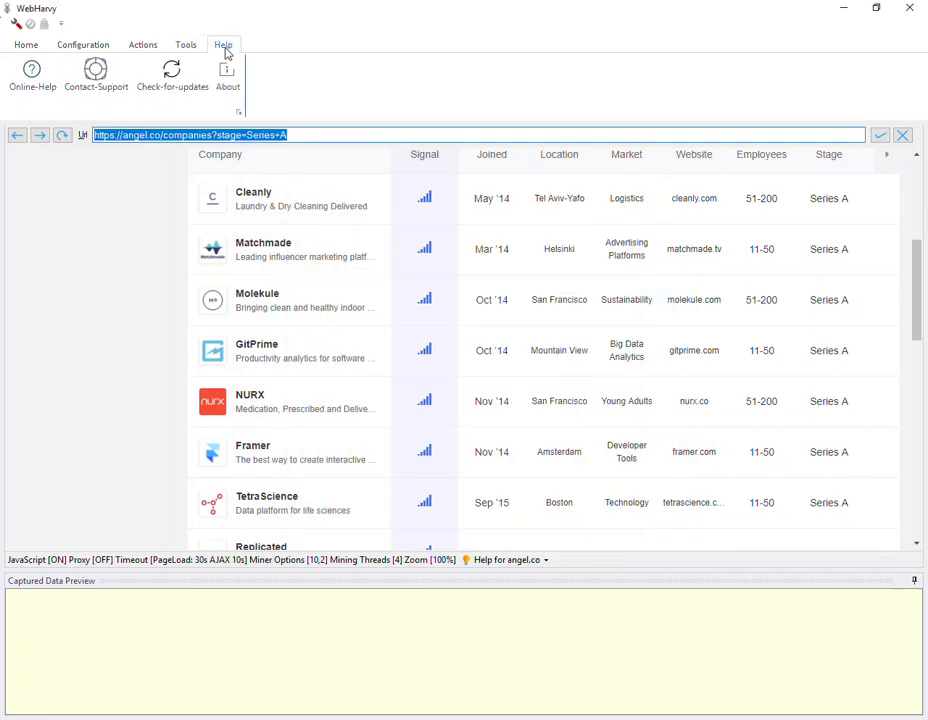
click(227, 77)
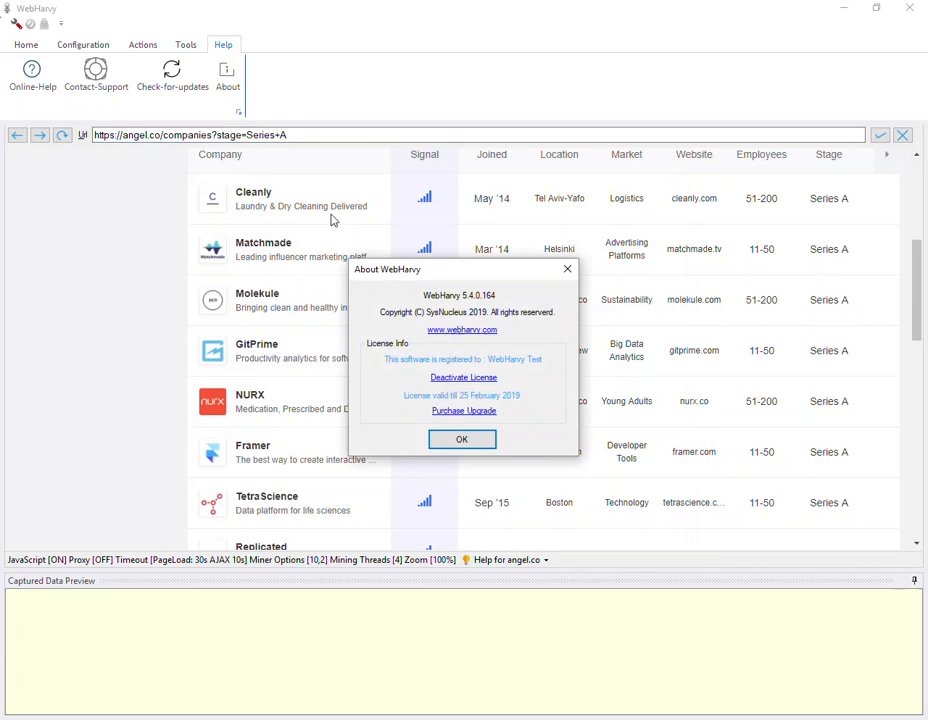
mouse_move(430, 275)
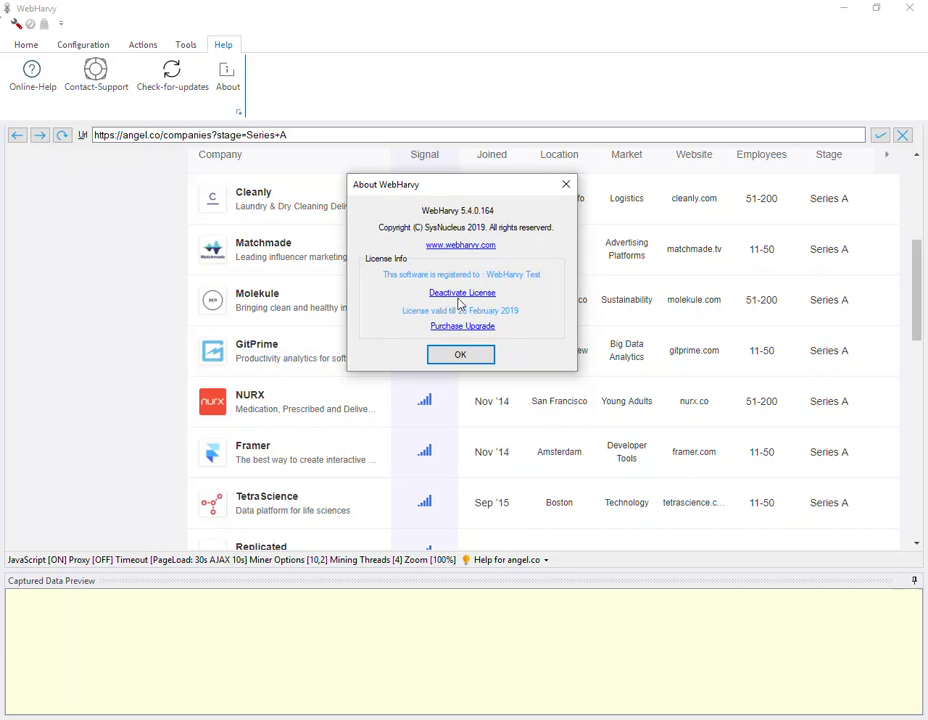
mouse_move(480, 300)
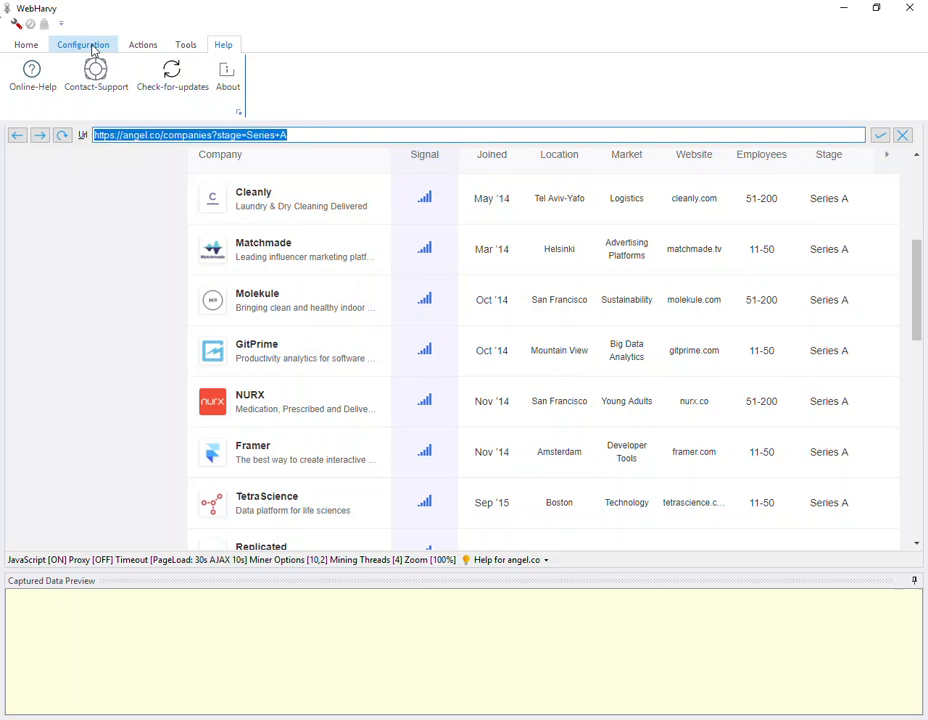
Step: Start configuration, select the MORE link below the company list, and mark it as load-more-data
click(26, 44)
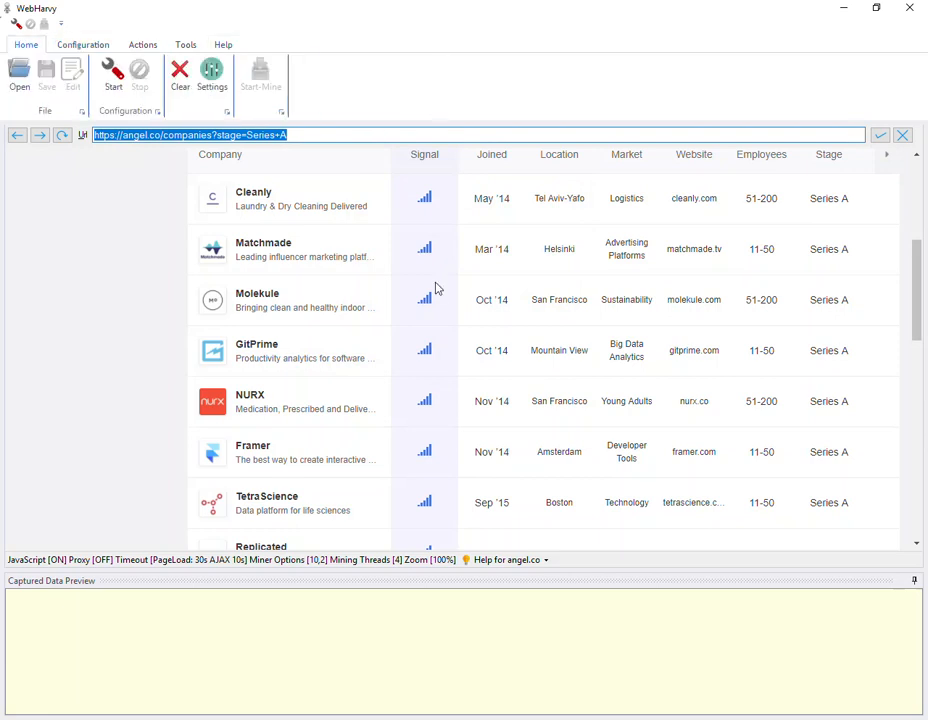
scroll(down, 3)
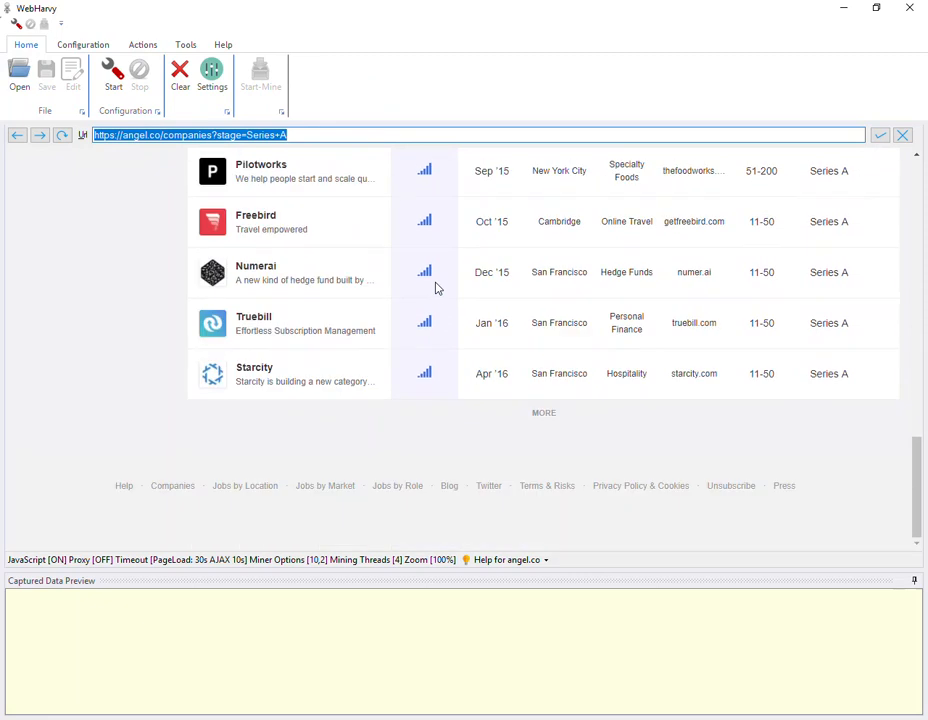
mouse_move(531, 422)
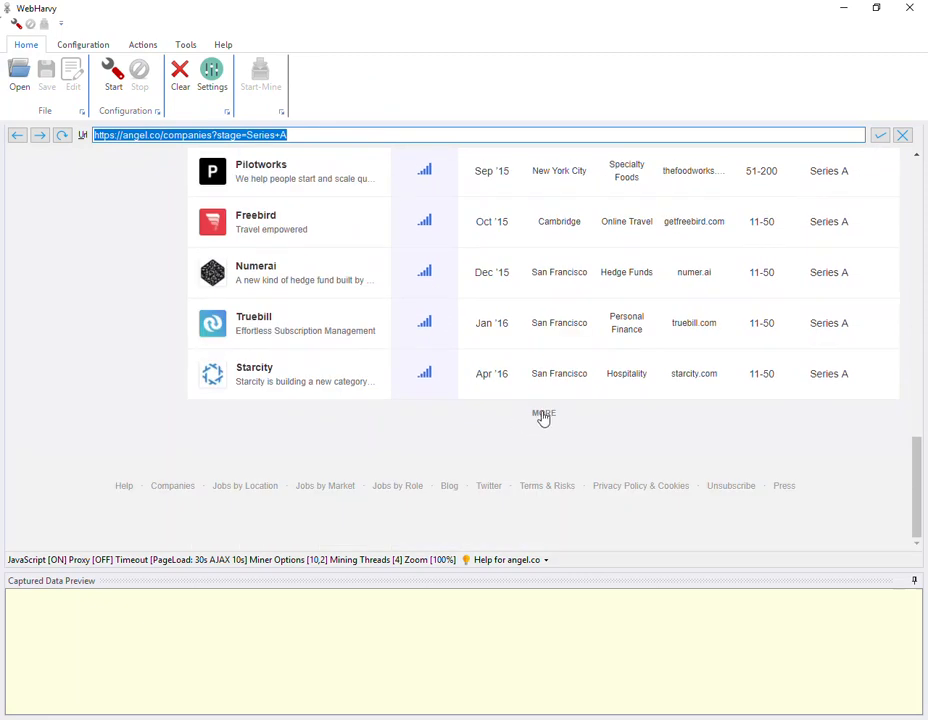
click(544, 413)
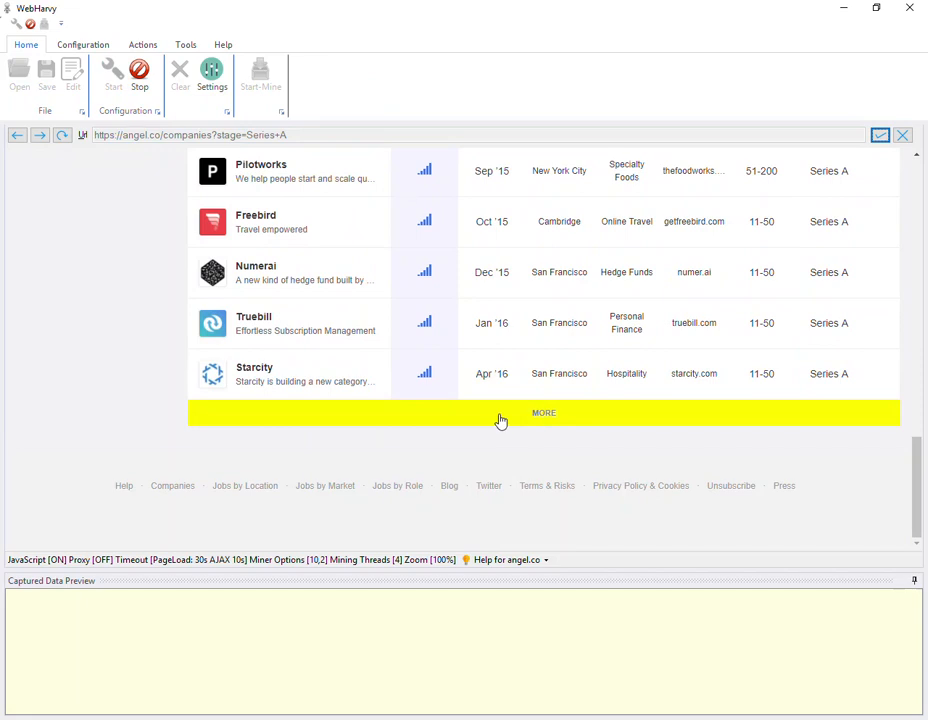
click(543, 412)
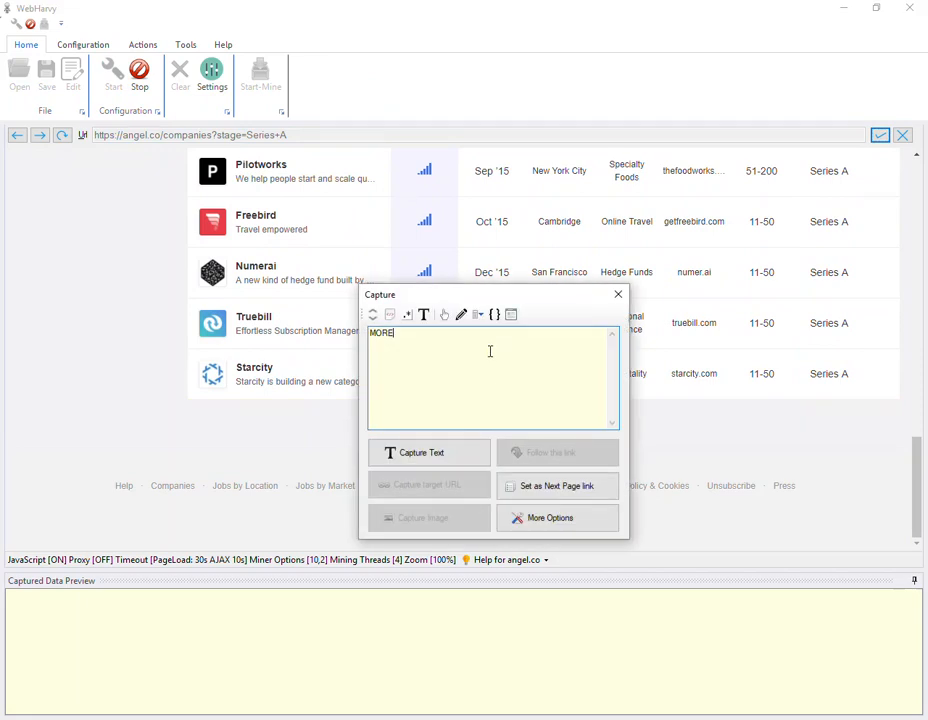
click(549, 518)
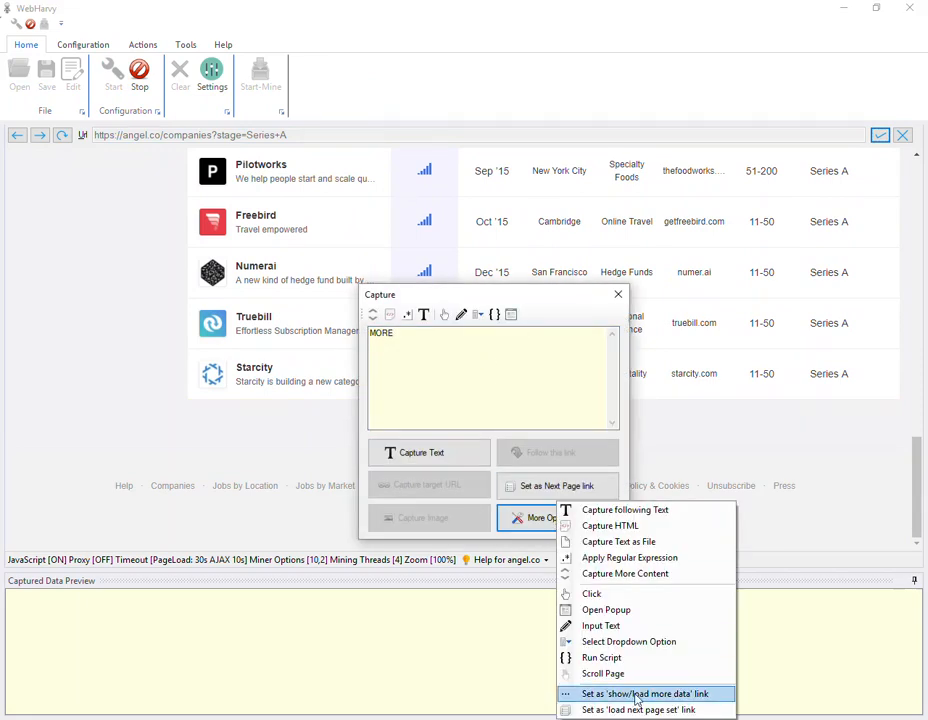
mouse_move(695, 698)
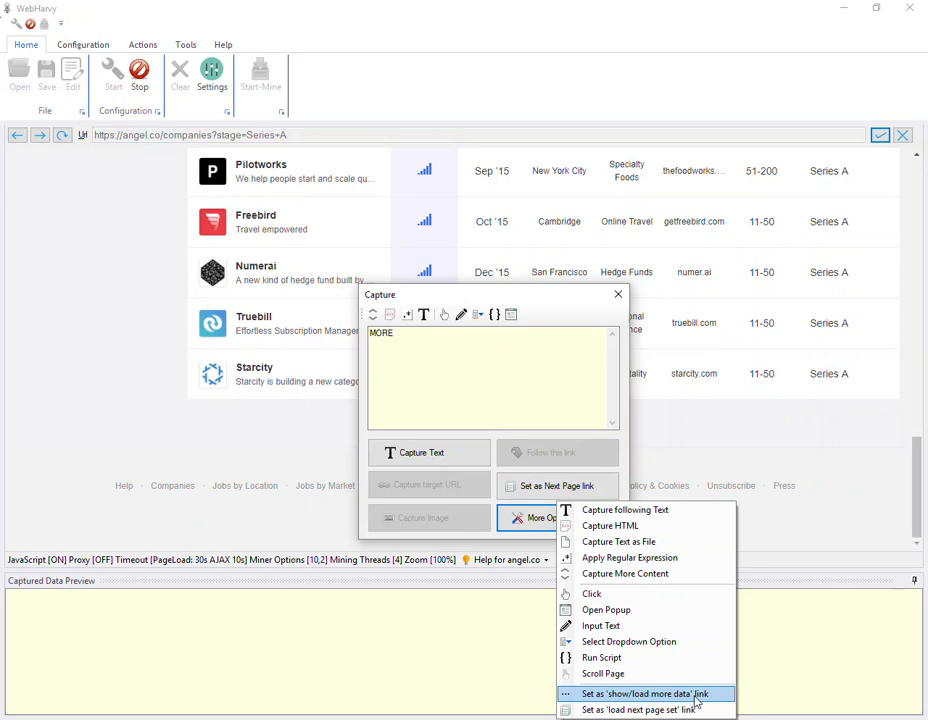
click(649, 694)
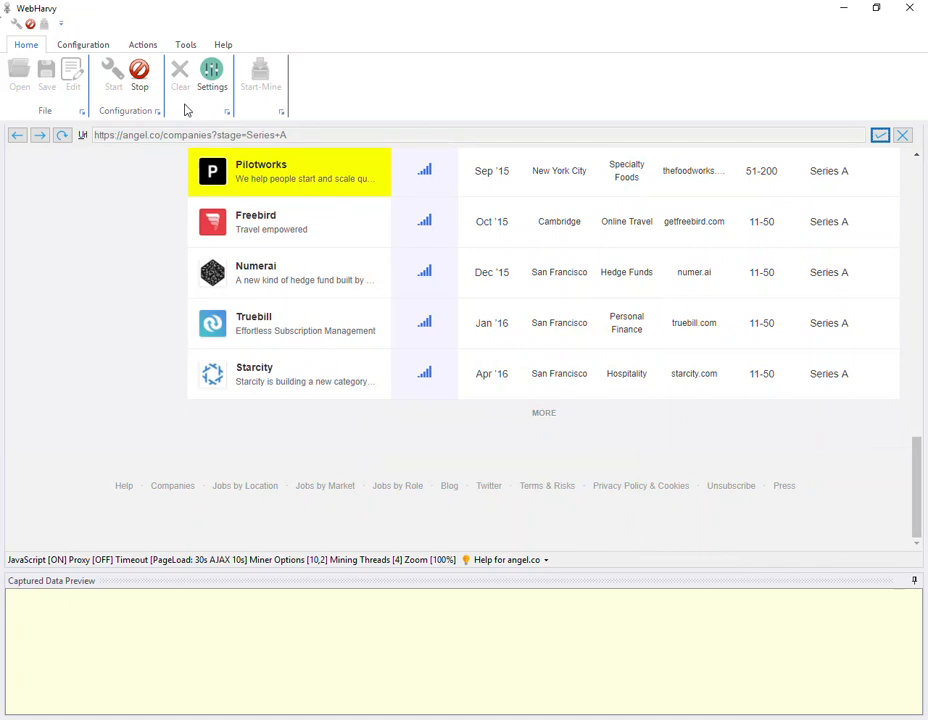
Step: Apply JavaScript pagination clicking the 'more' element, with Load More Data selected
click(83, 44)
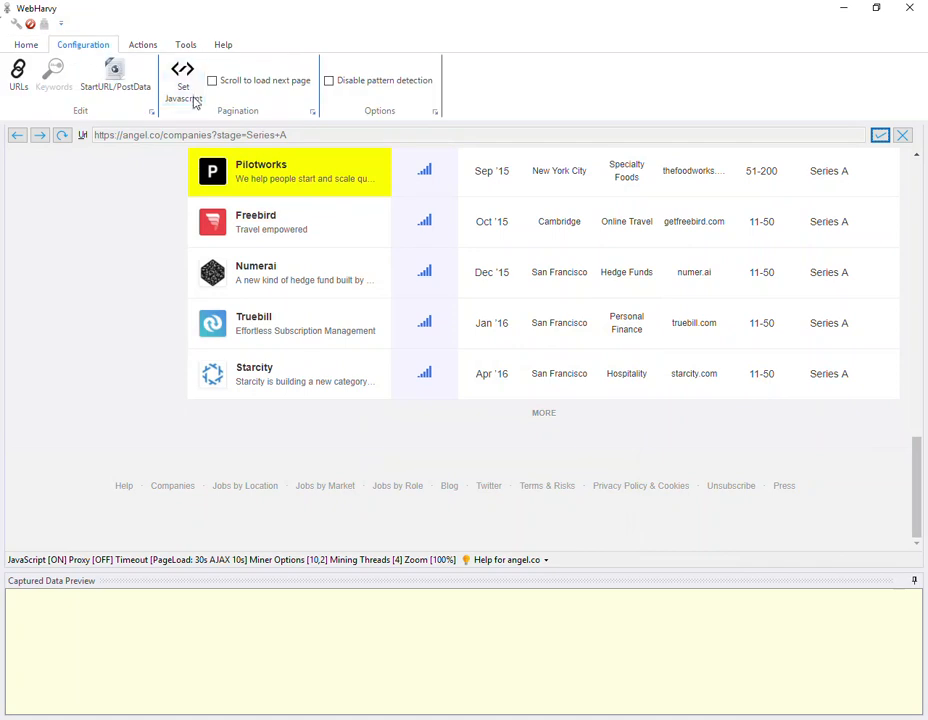
mouse_move(198, 103)
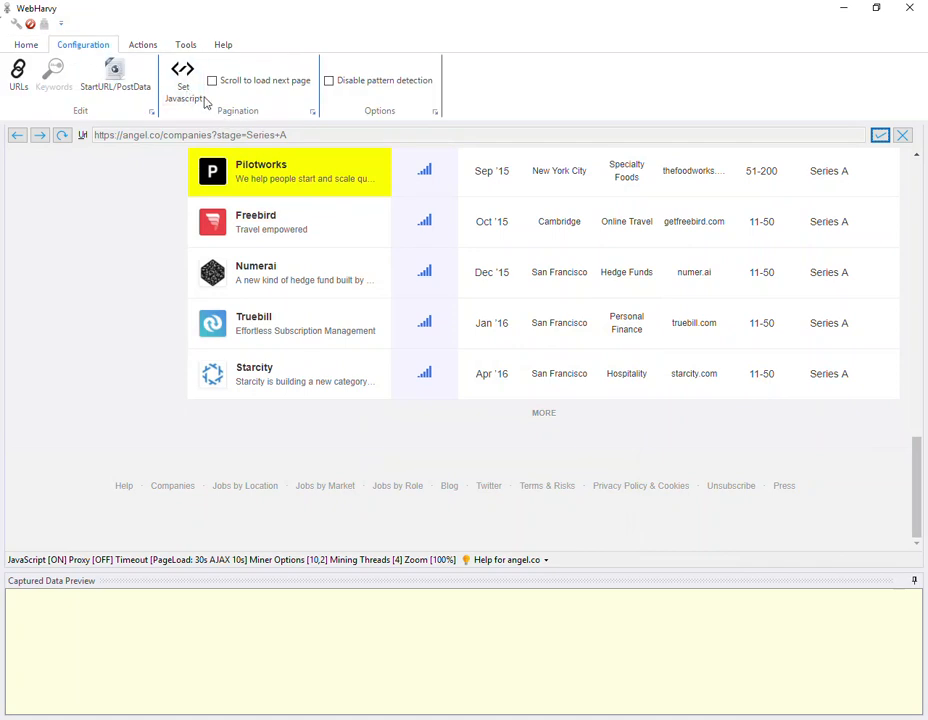
click(183, 75)
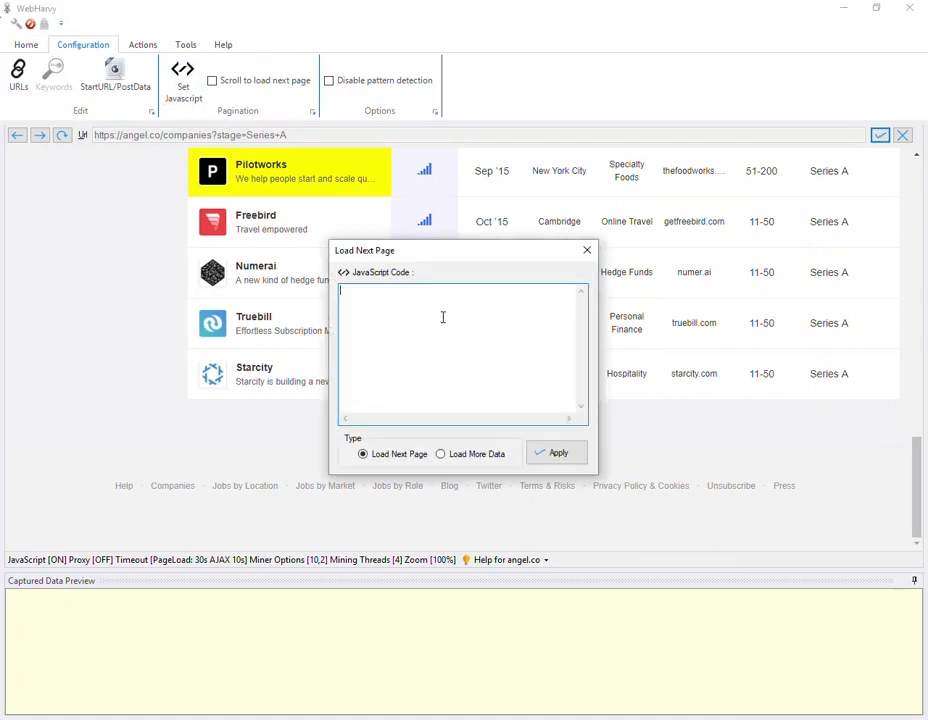
mouse_move(424, 336)
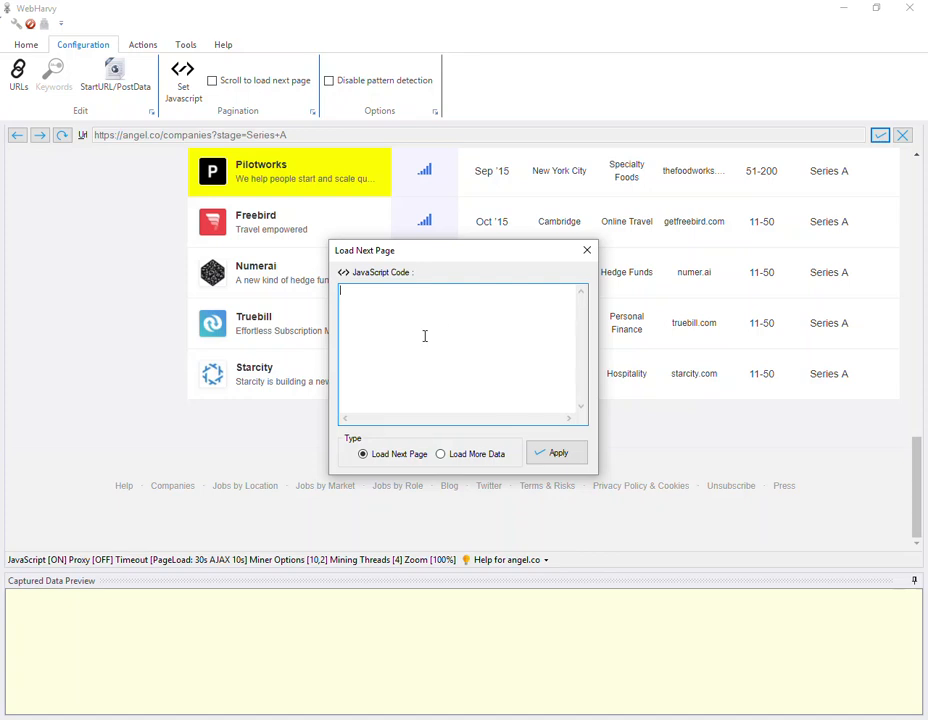
mouse_move(390, 457)
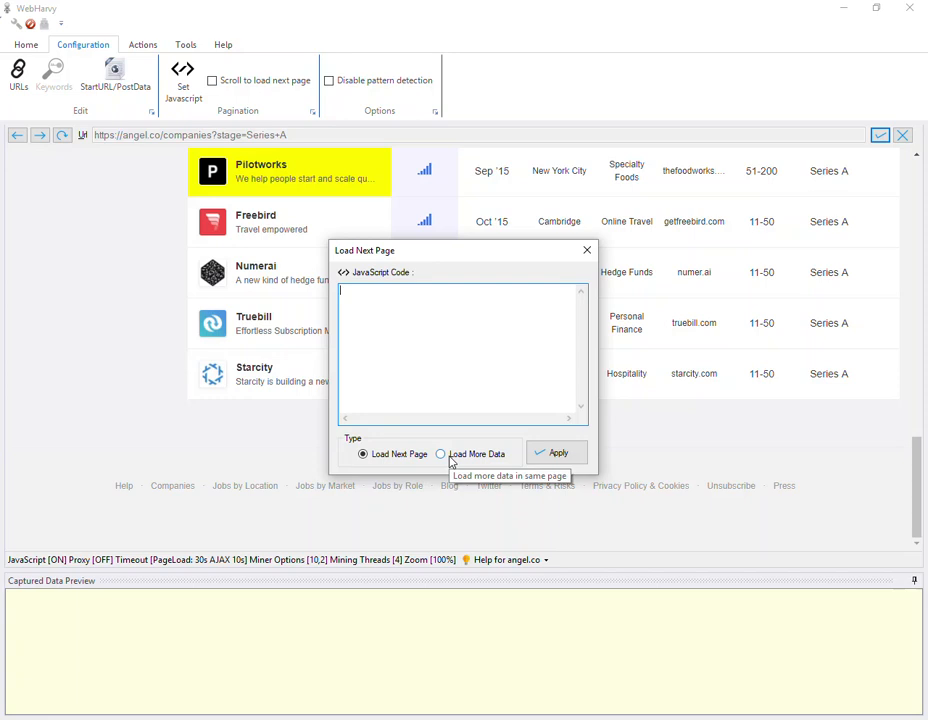
click(440, 454)
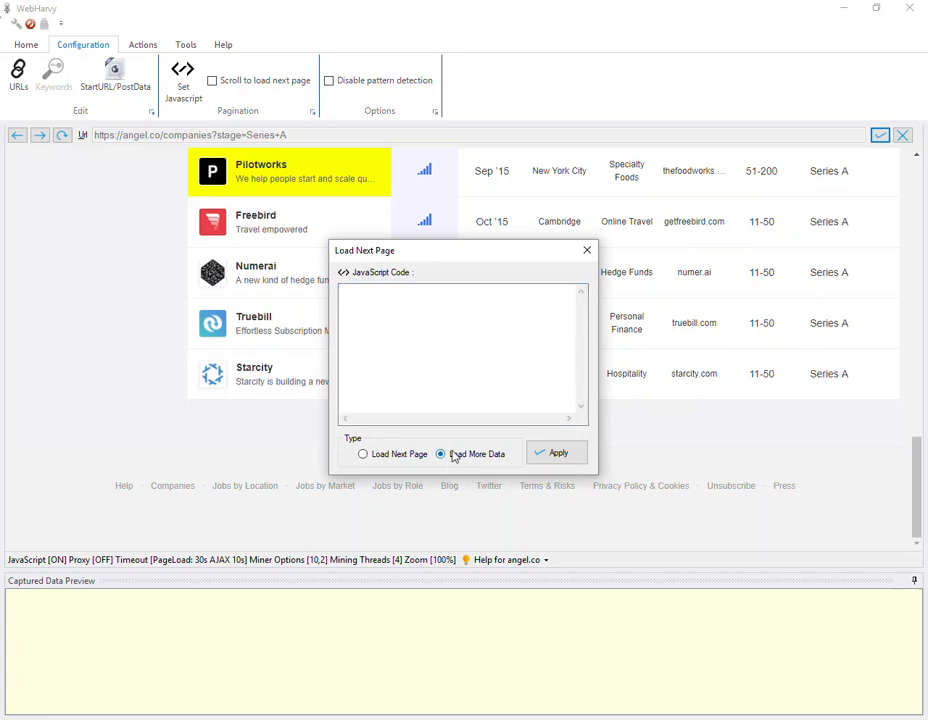
click(362, 454)
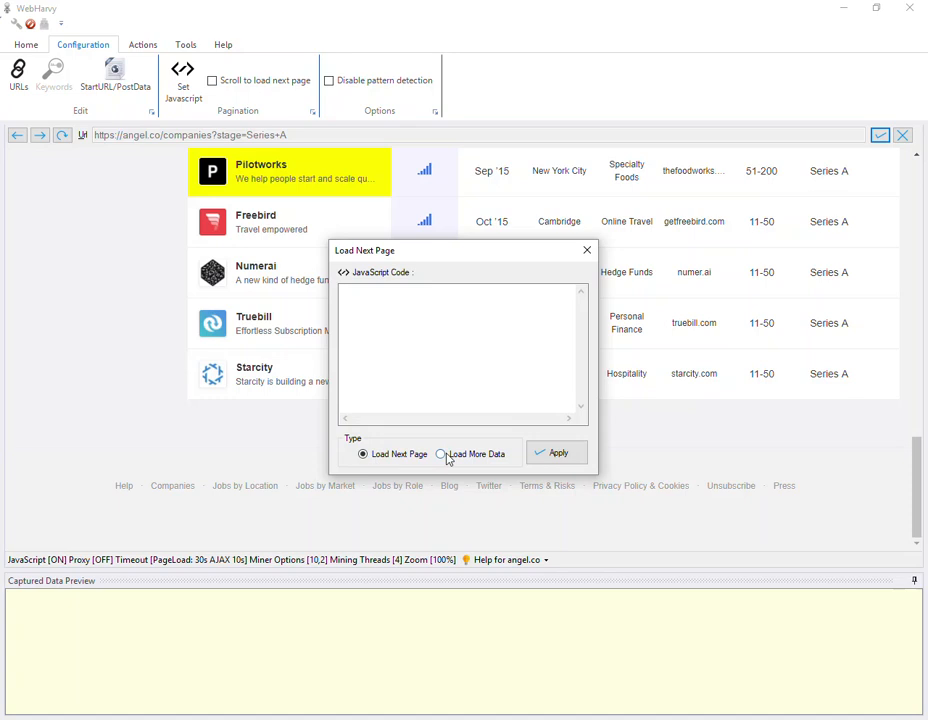
click(440, 454)
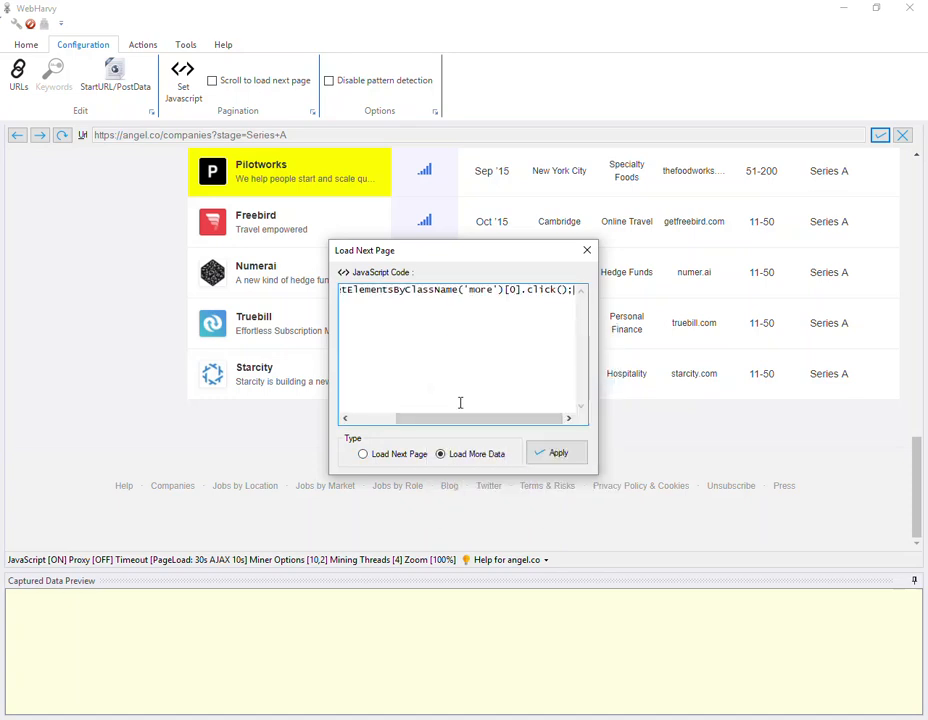
click(557, 453)
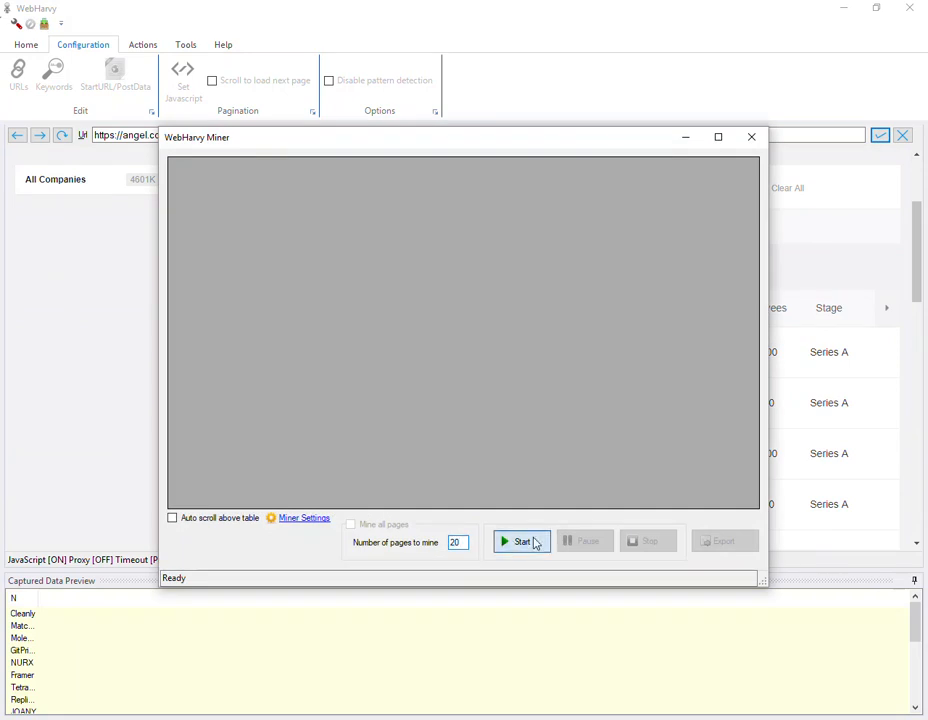
Step: Start mining in the Miner window, then close the Miner
click(521, 541)
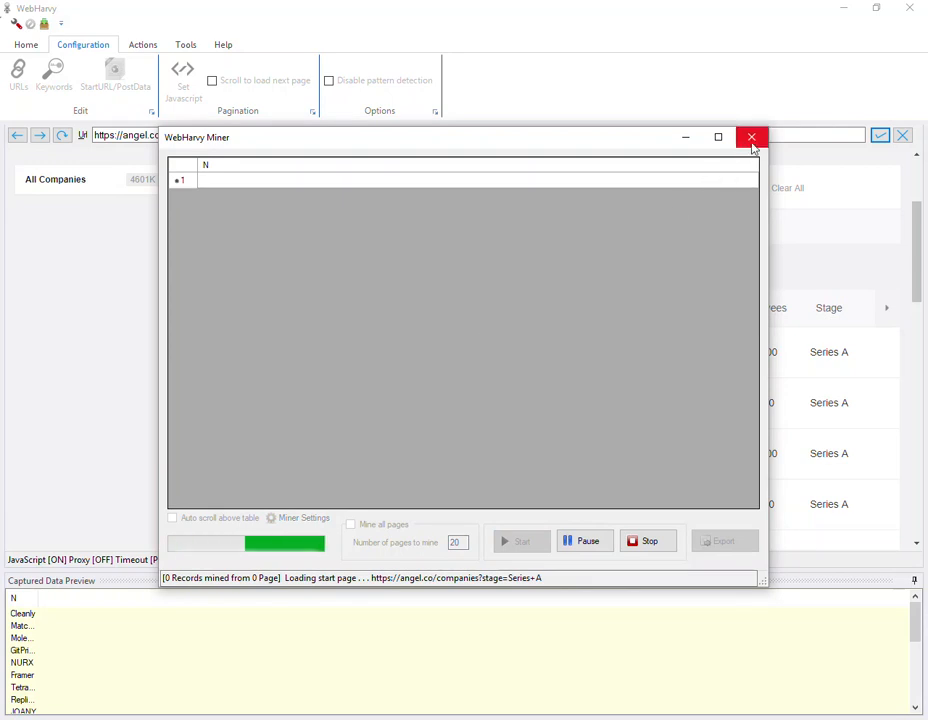
click(752, 137)
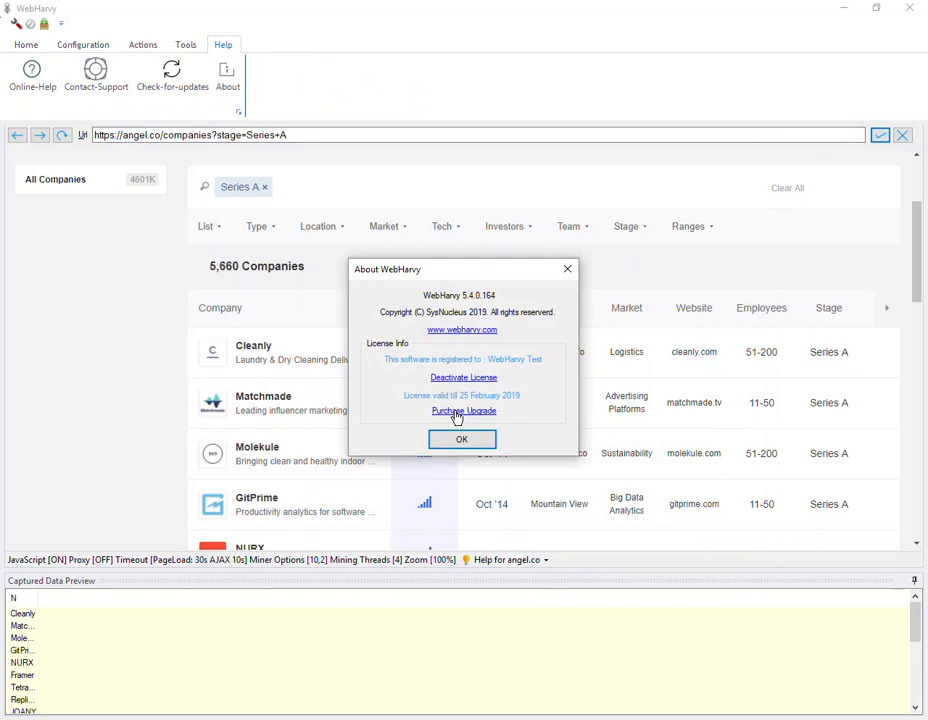
mouse_move(458, 413)
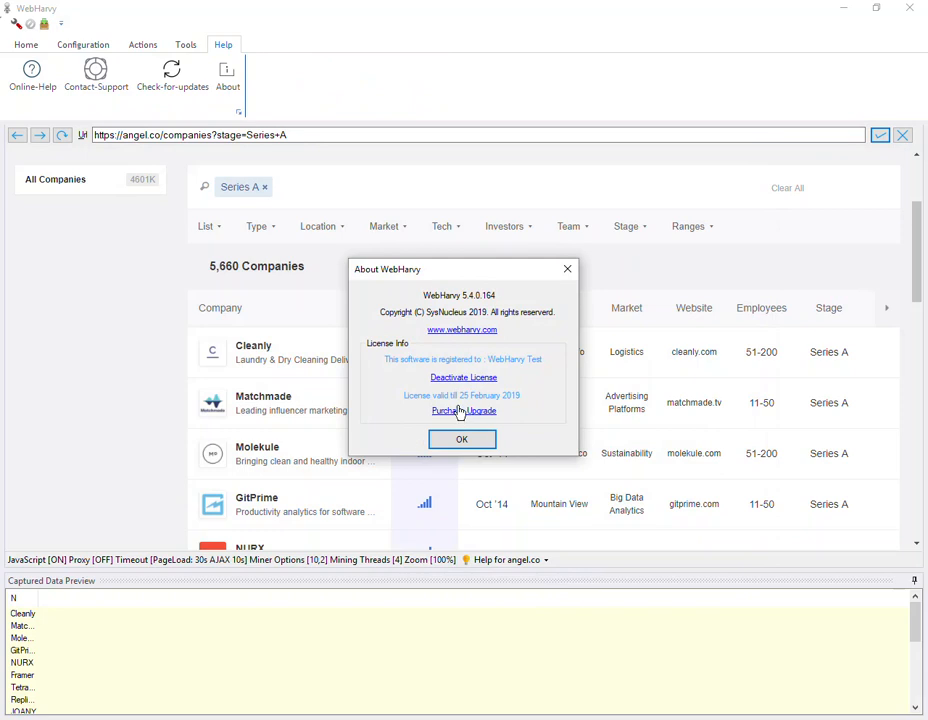
Step: Drag the About box showing version 5.4.0.164 slightly higher on screen
drag(460, 269, 460, 217)
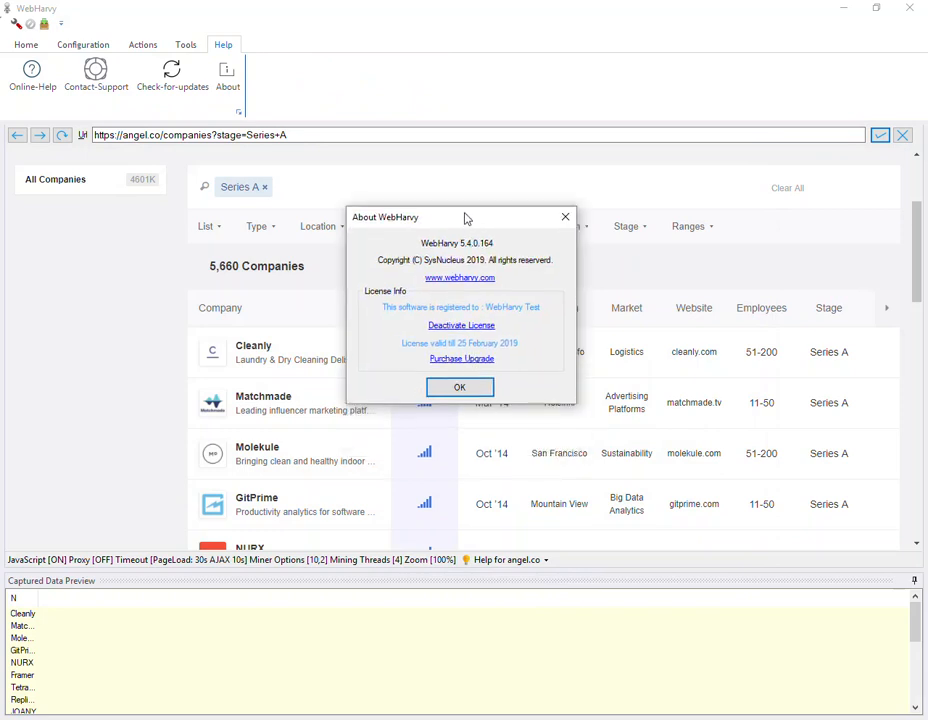